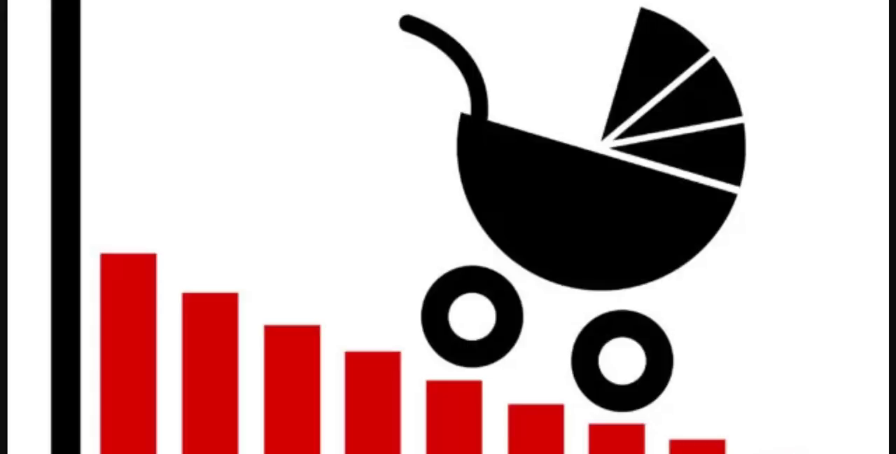
mouse_move(783, 5)
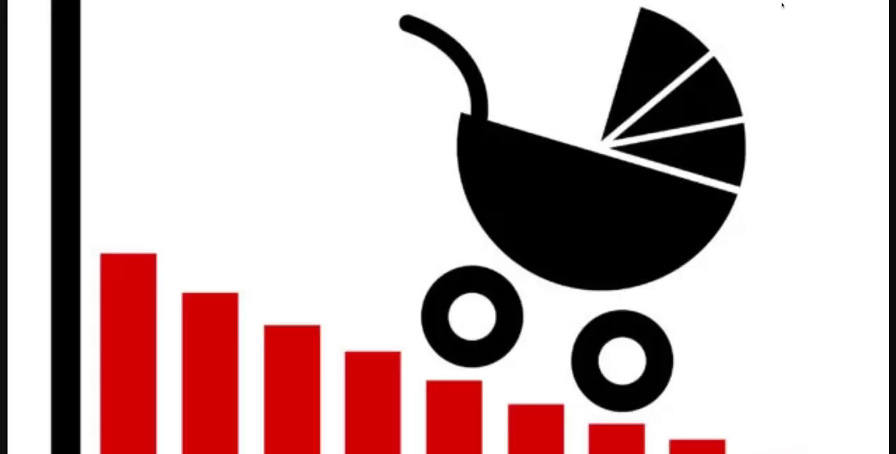